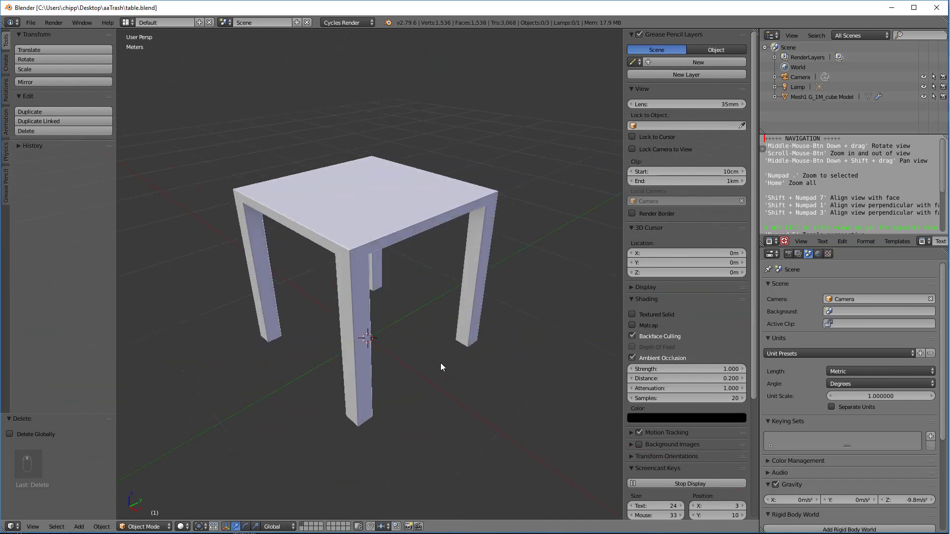
Select the table and stretch it to about 1.725 scale along the X axis.
{"action": "left_click_drag", "start_coordinate": [441, 366], "coordinate": [382, 248]}
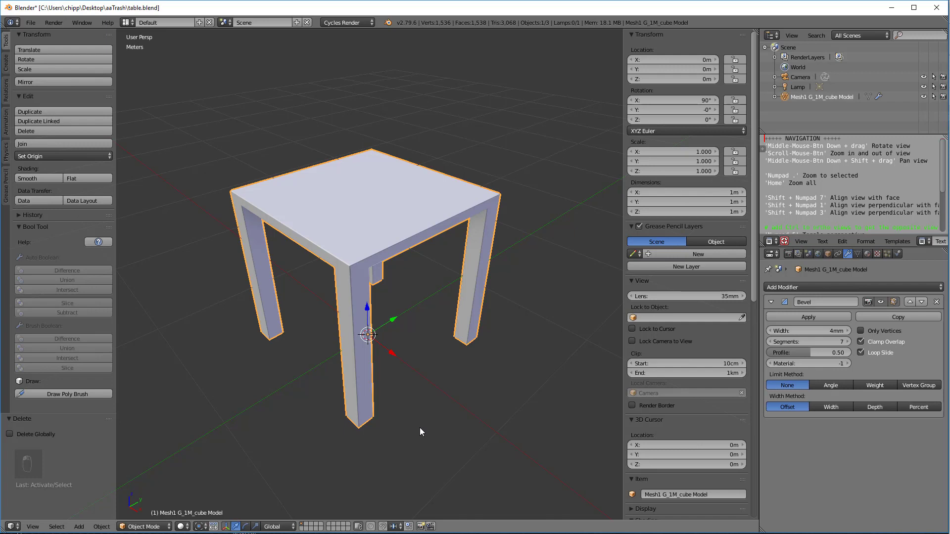
{"action": "mouse_move", "coordinate": [255, 429]}
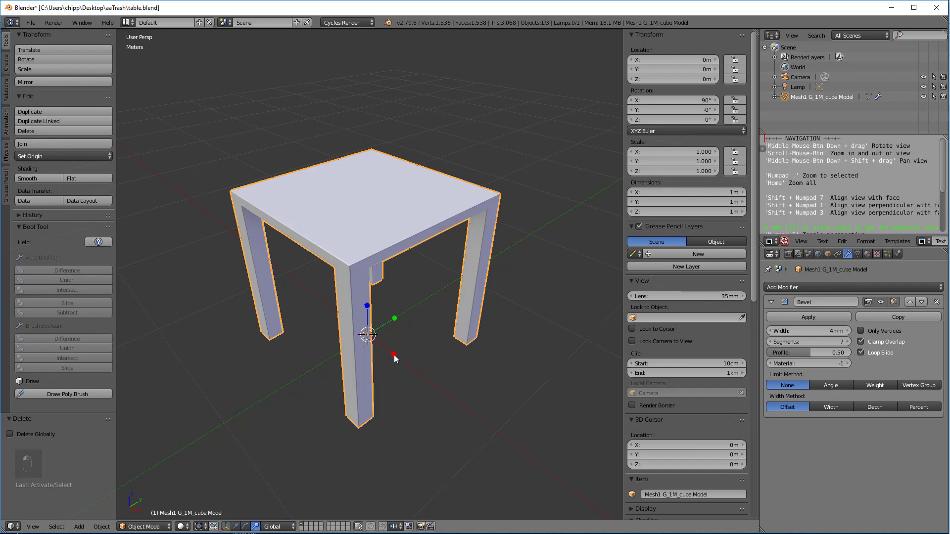
{"action": "left_click_drag", "start_coordinate": [394, 318], "coordinate": [399, 362]}
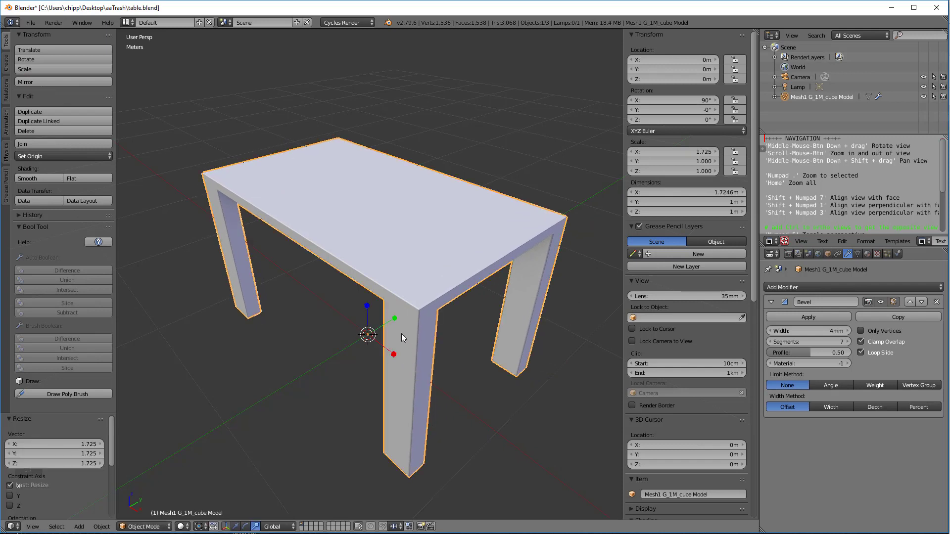
{"action": "left_click_drag", "start_coordinate": [369, 334], "coordinate": [407, 305]}
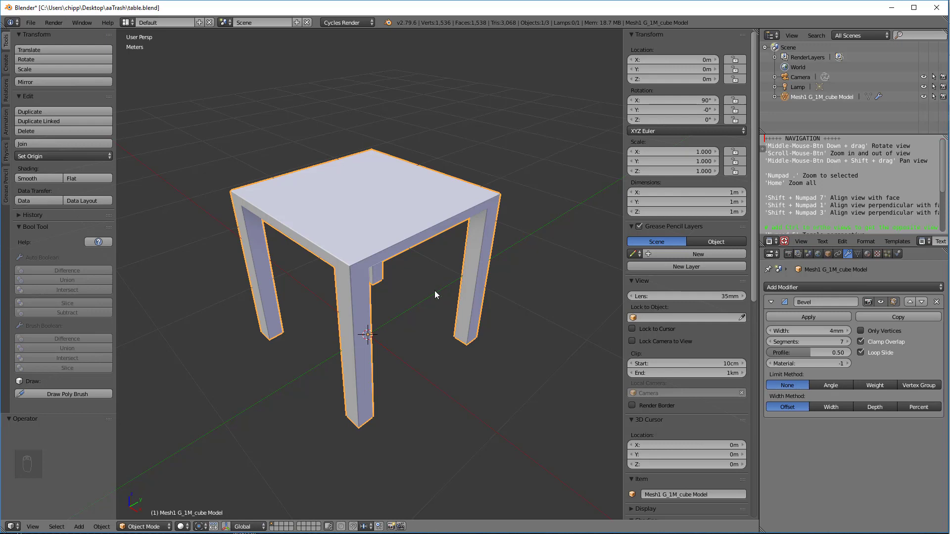
{"action": "key", "text": "s"}
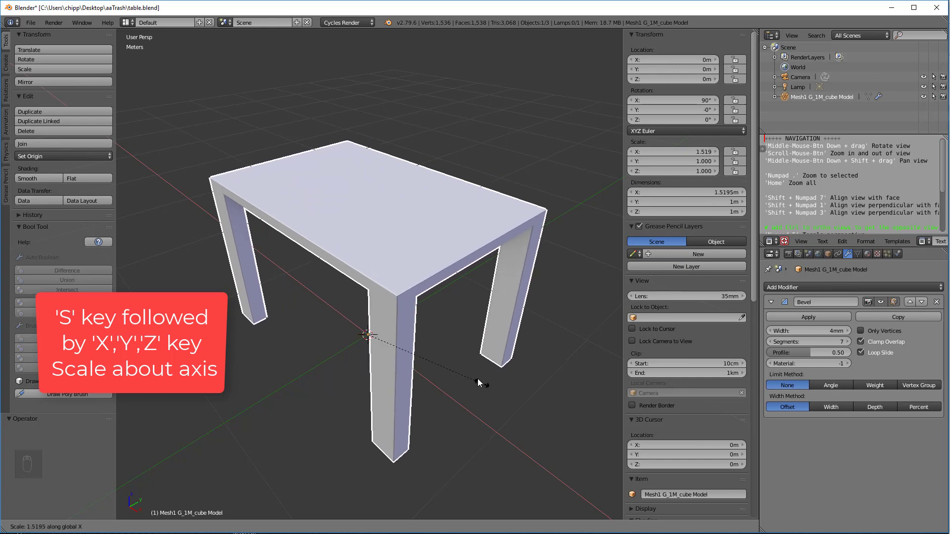
{"action": "key", "text": "y"}
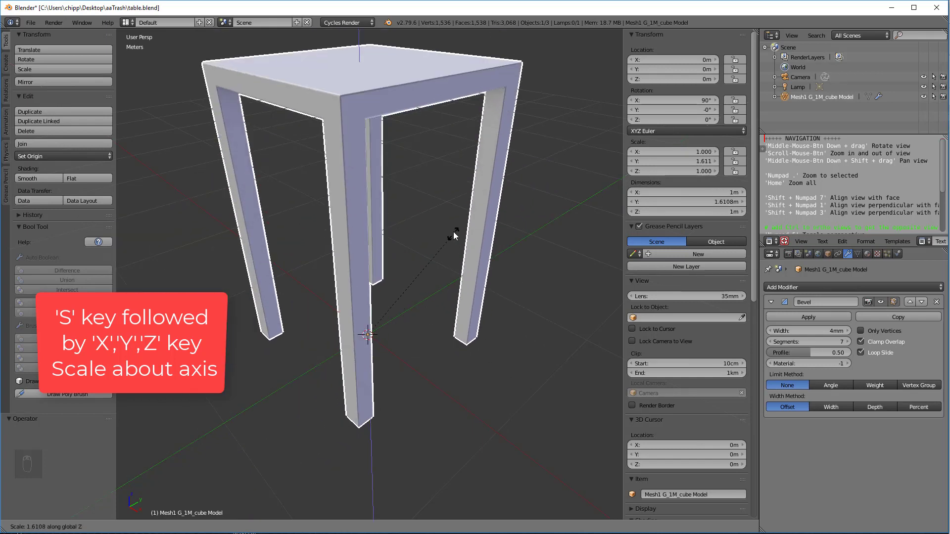
{"action": "key", "text": "Ctrl+Z"}
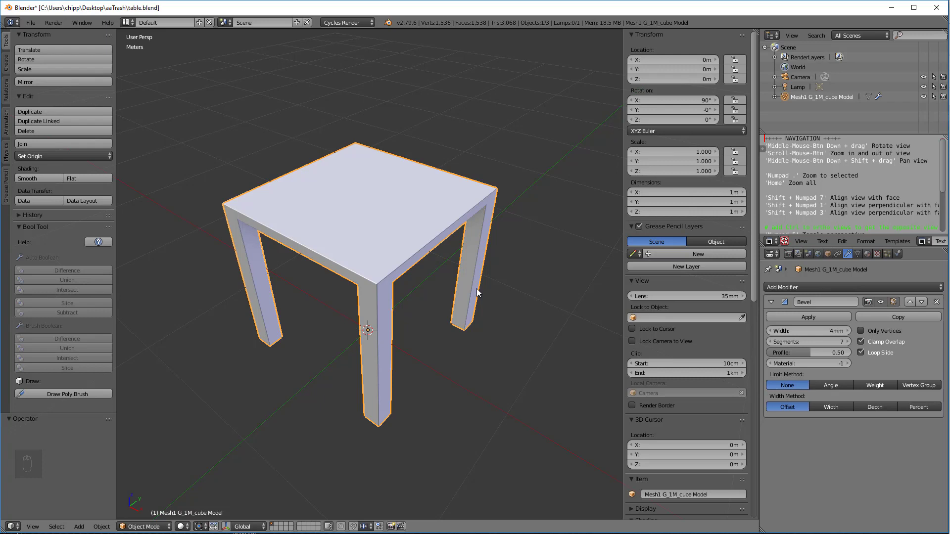
Scale the table excluding X so its Y and Z read about 1.995.
{"action": "scroll", "scroll_direction": "down", "scroll_amount": 3}
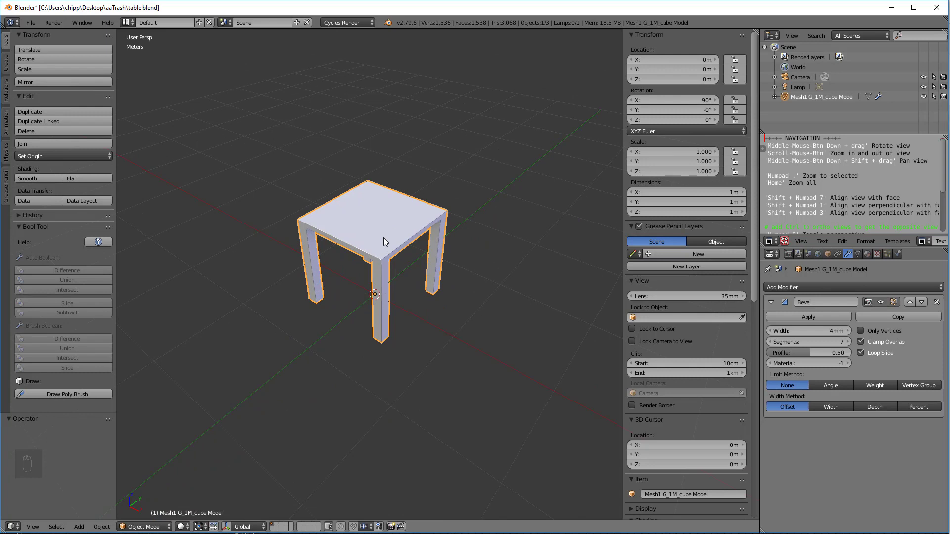
{"action": "key", "text": "s"}
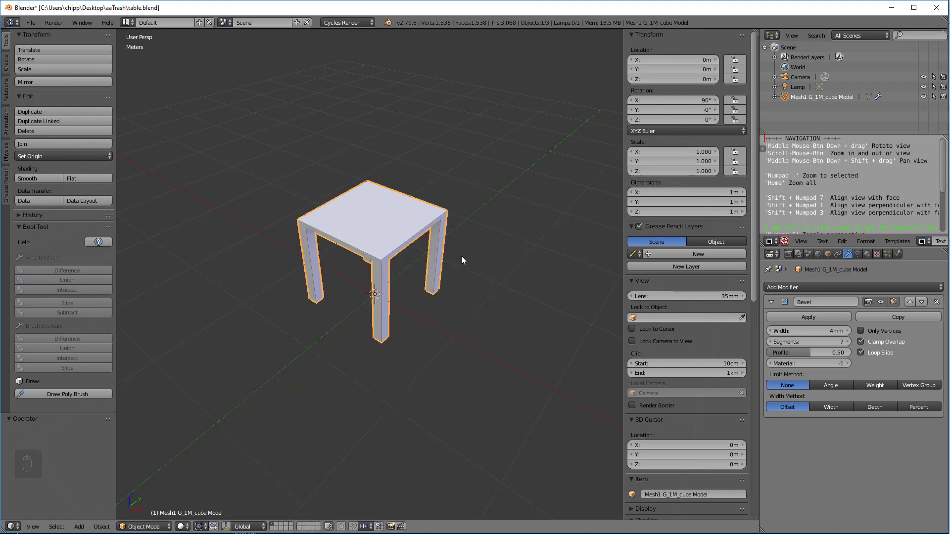
{"action": "mouse_move", "coordinate": [453, 263]}
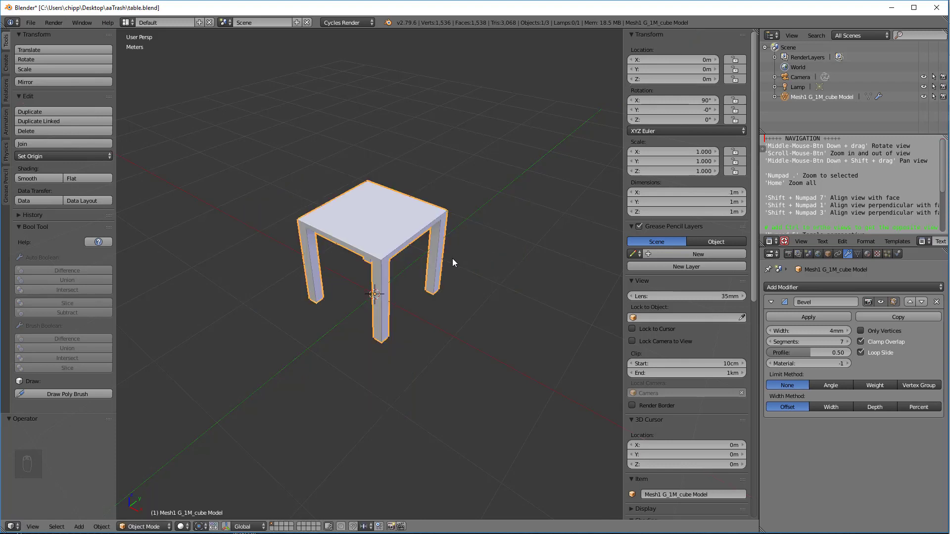
{"action": "key", "text": "s"}
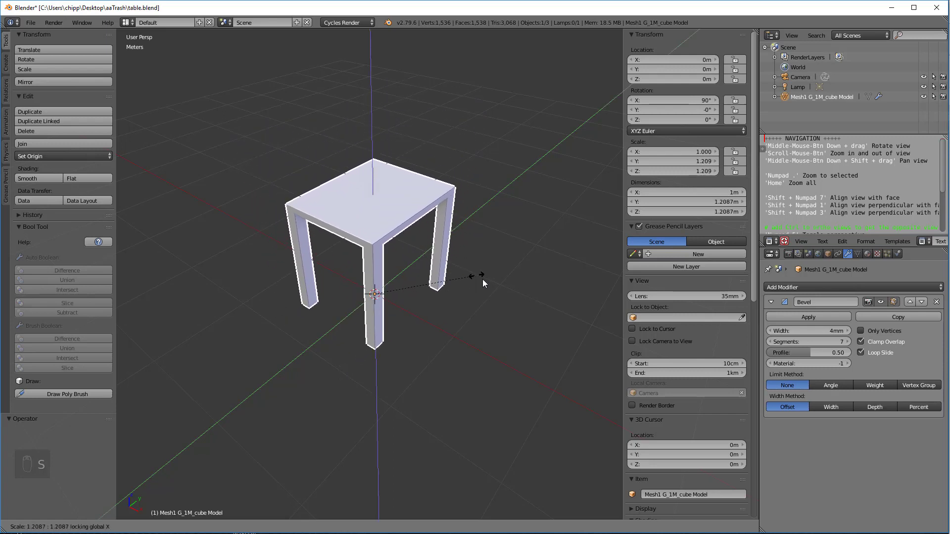
{"action": "left_click_drag", "start_coordinate": [483, 283], "coordinate": [543, 305]}
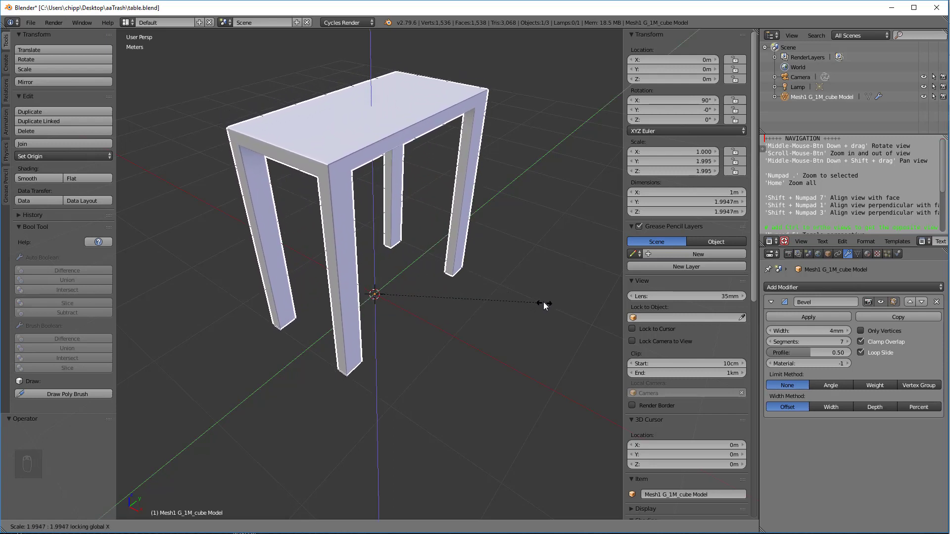
{"action": "left_click_drag", "start_coordinate": [543, 304], "coordinate": [447, 271]}
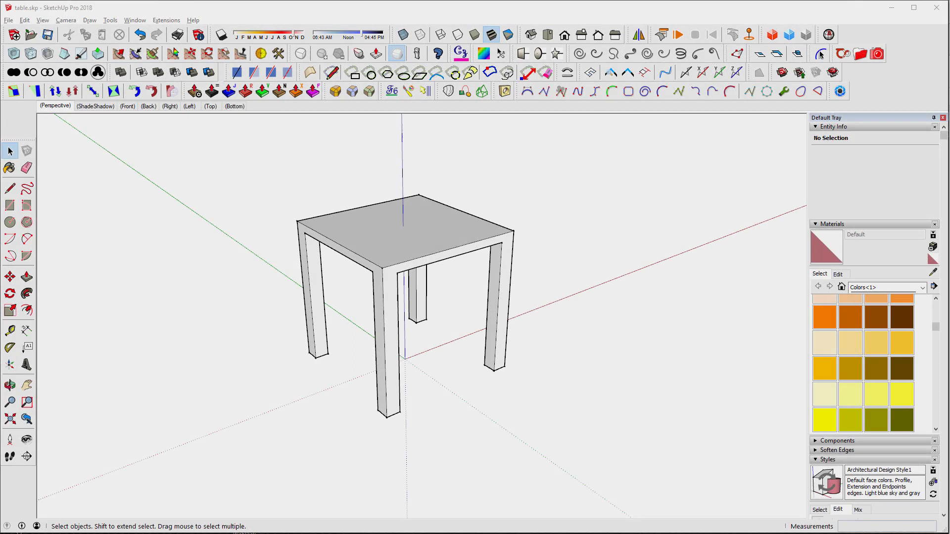
{"action": "mouse_move", "coordinate": [462, 380]}
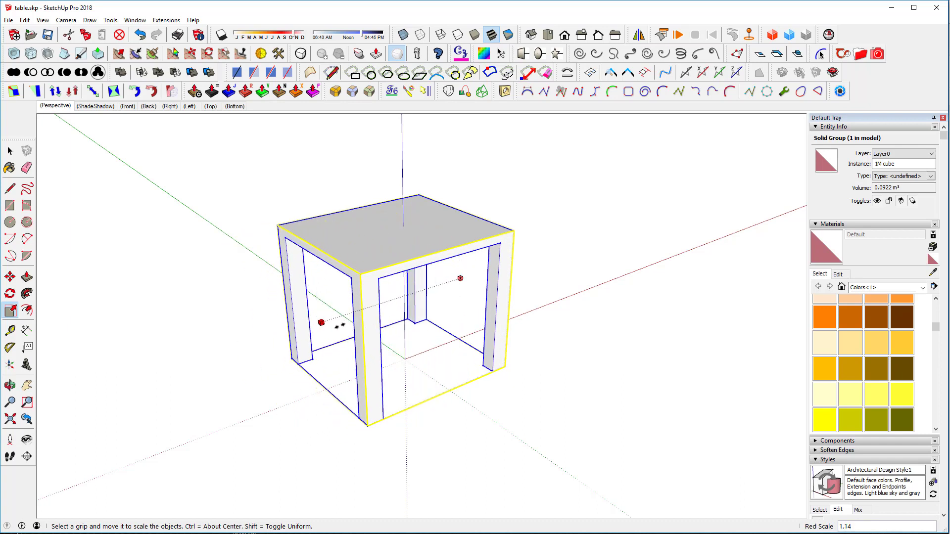
{"action": "left_click_drag", "start_coordinate": [459, 277], "coordinate": [547, 382]}
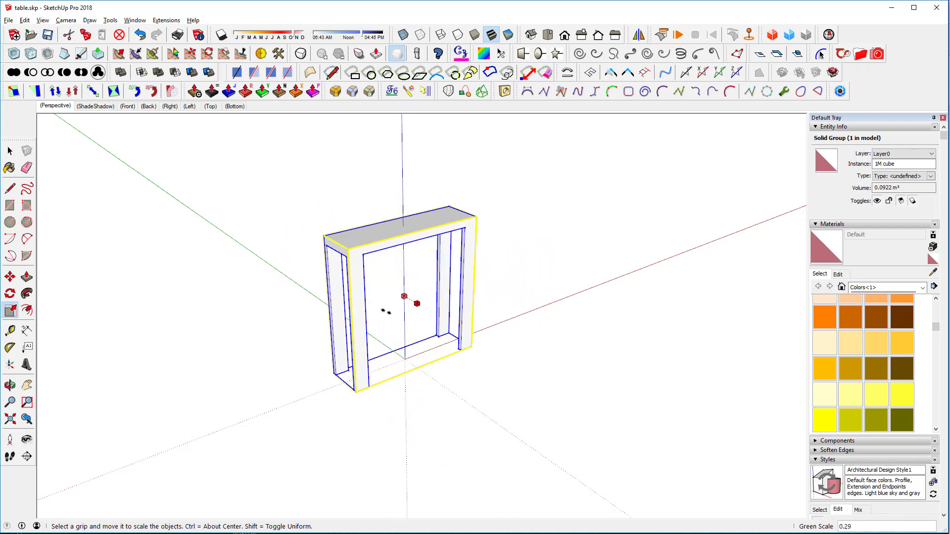
{"action": "left_click_drag", "start_coordinate": [401, 296], "coordinate": [455, 326]}
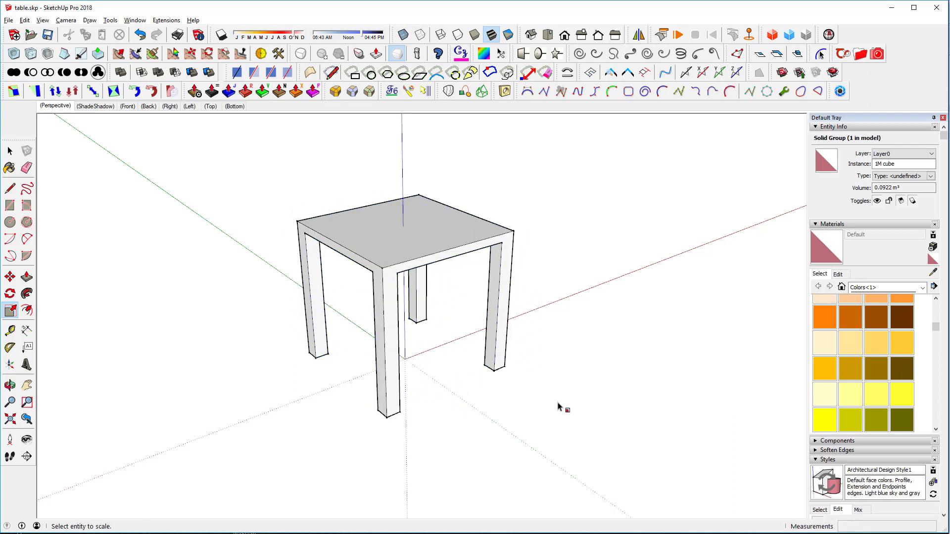
{"action": "left_click", "coordinate": [569, 411]}
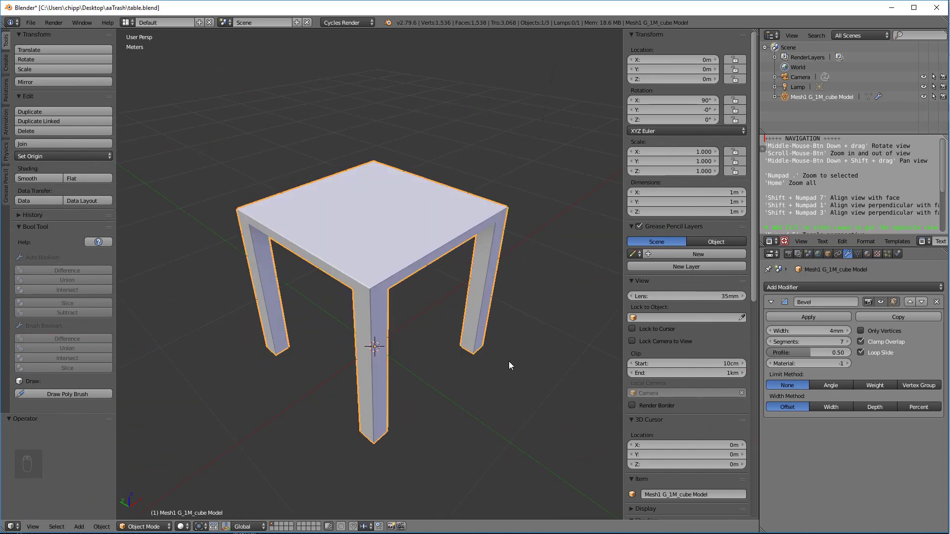
{"action": "mouse_move", "coordinate": [380, 315]}
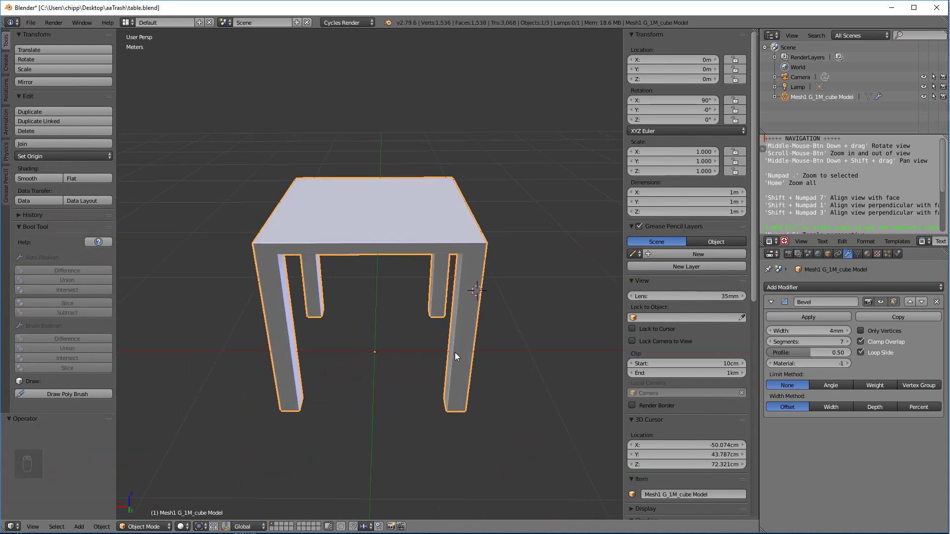
Orbit around the table and attempt scaling it about the offset 3D cursor.
{"action": "left_click_drag", "start_coordinate": [454, 356], "coordinate": [488, 358]}
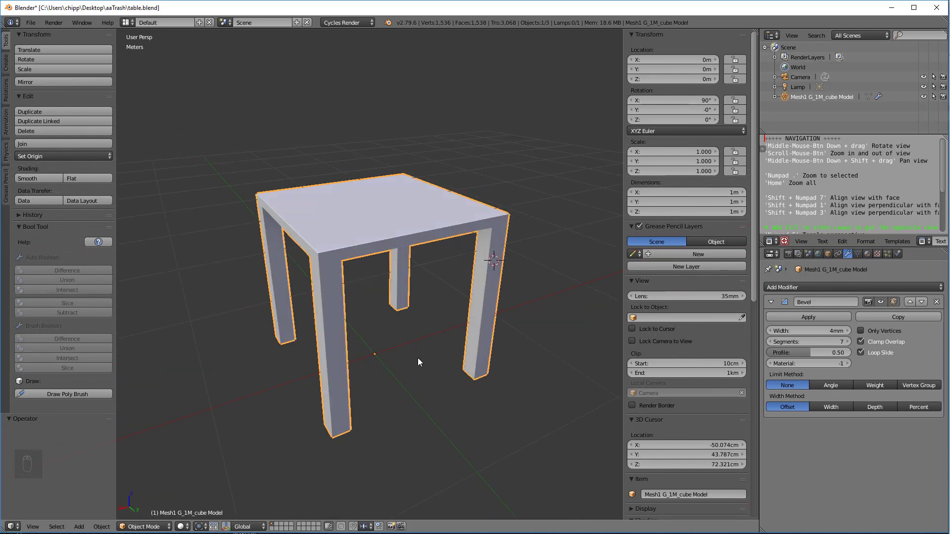
{"action": "key", "text": "s"}
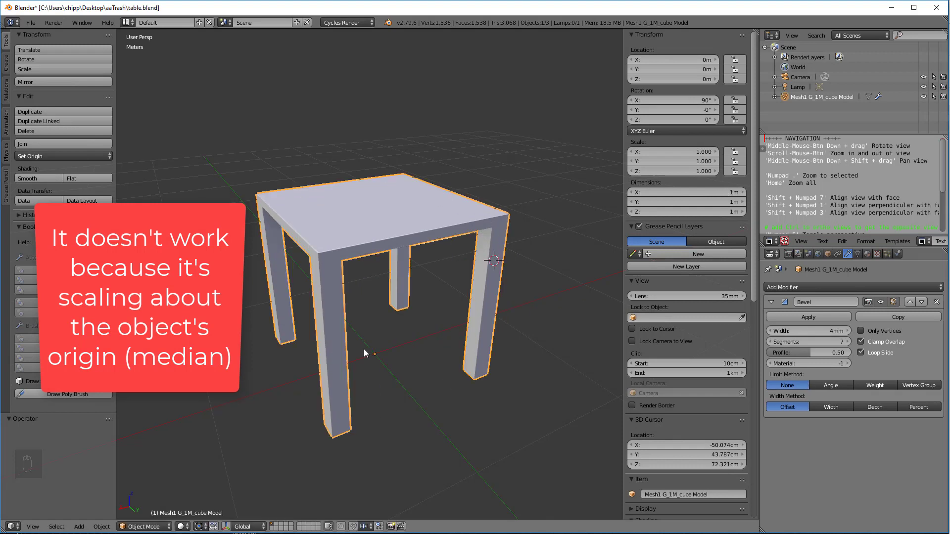
{"action": "mouse_move", "coordinate": [262, 518]}
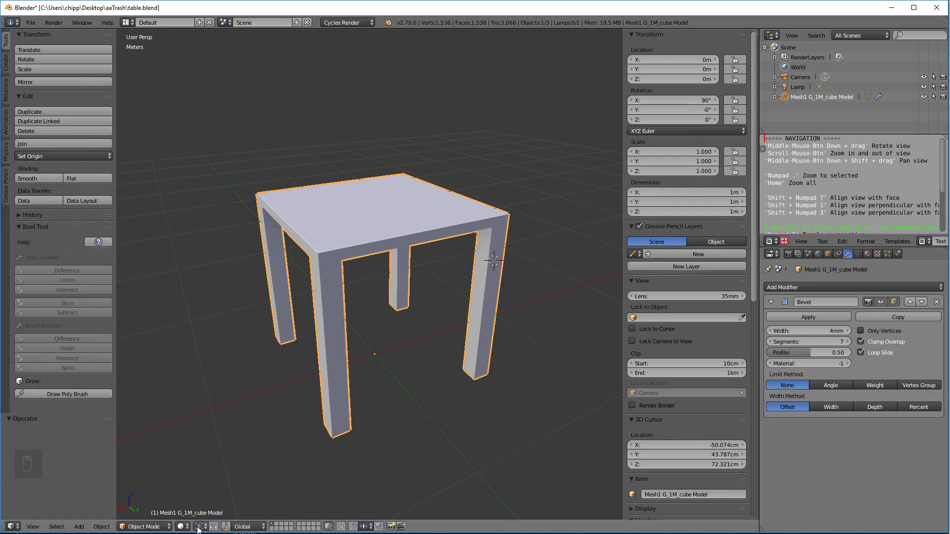
Set the pivot to the 3D cursor, select the table and stretch it along global Y.
{"action": "left_click", "coordinate": [198, 527]}
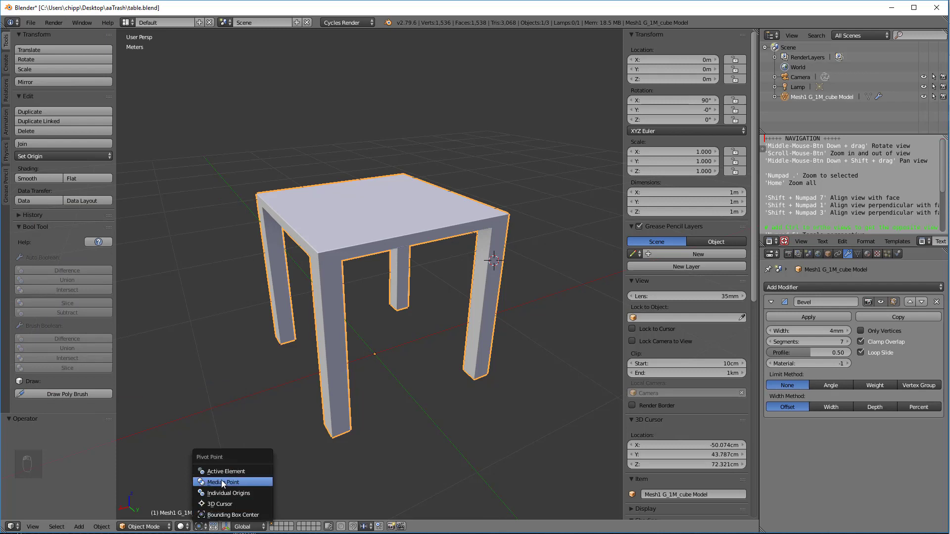
{"action": "mouse_move", "coordinate": [214, 504]}
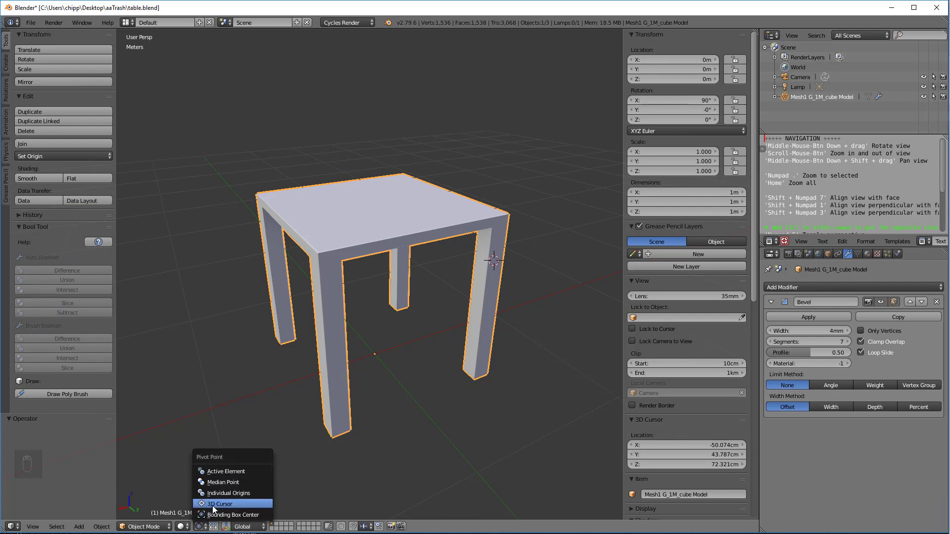
{"action": "left_click", "coordinate": [219, 504]}
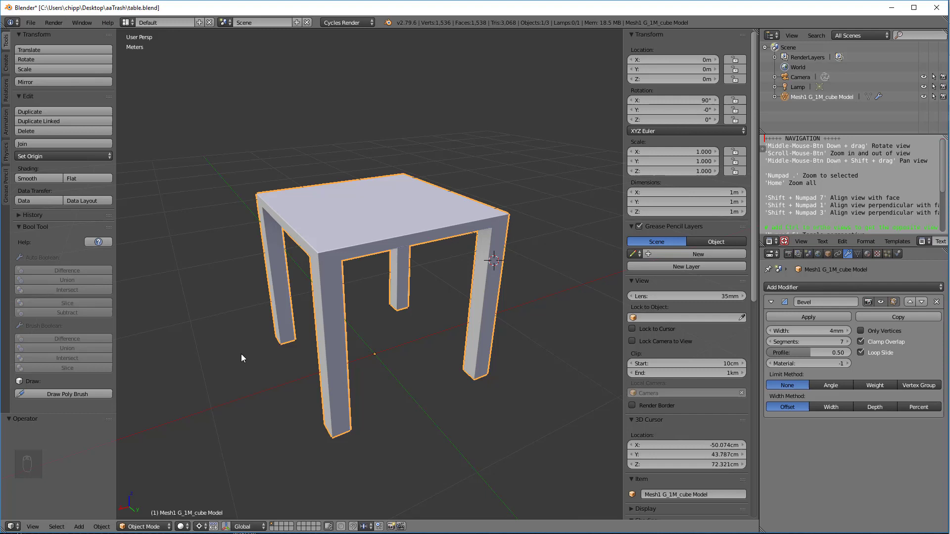
{"action": "key", "text": "s"}
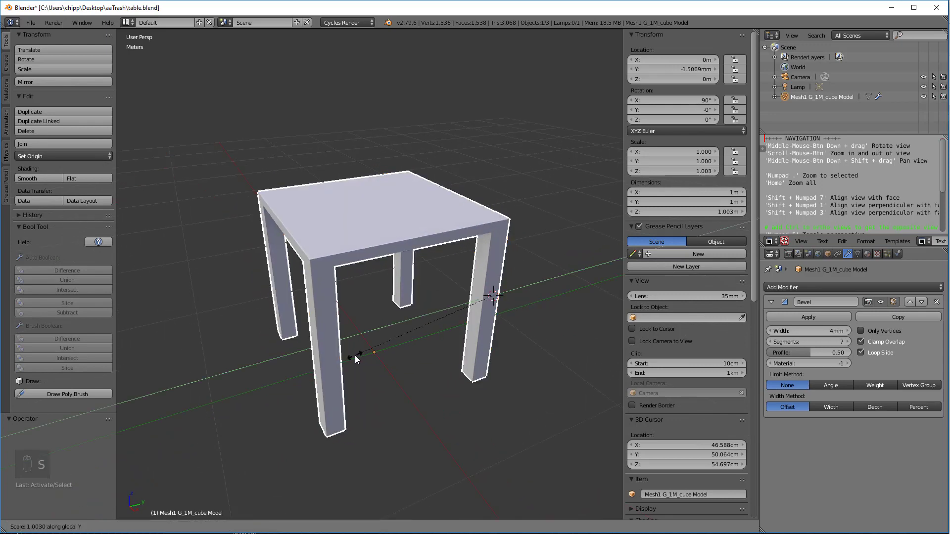
{"action": "left_click_drag", "start_coordinate": [357, 357], "coordinate": [341, 369]}
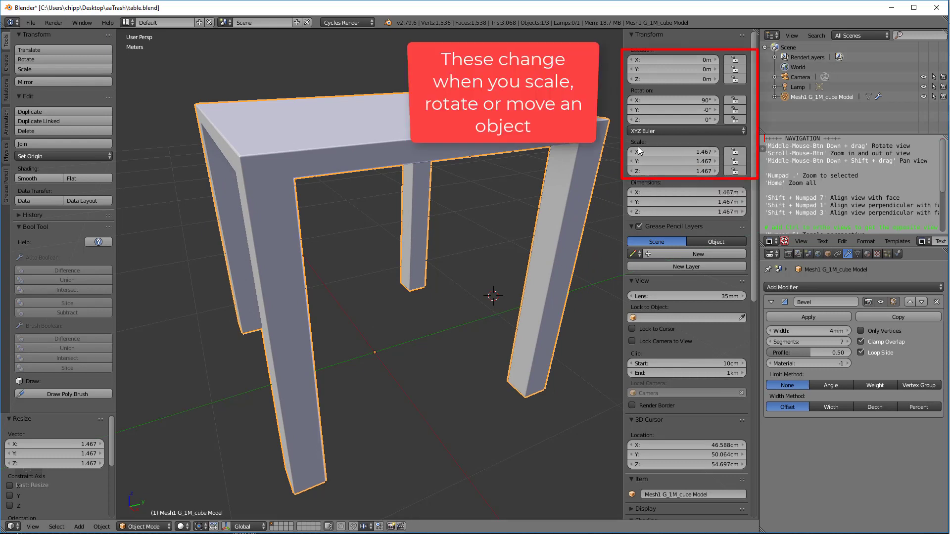
{"action": "mouse_move", "coordinate": [584, 297]}
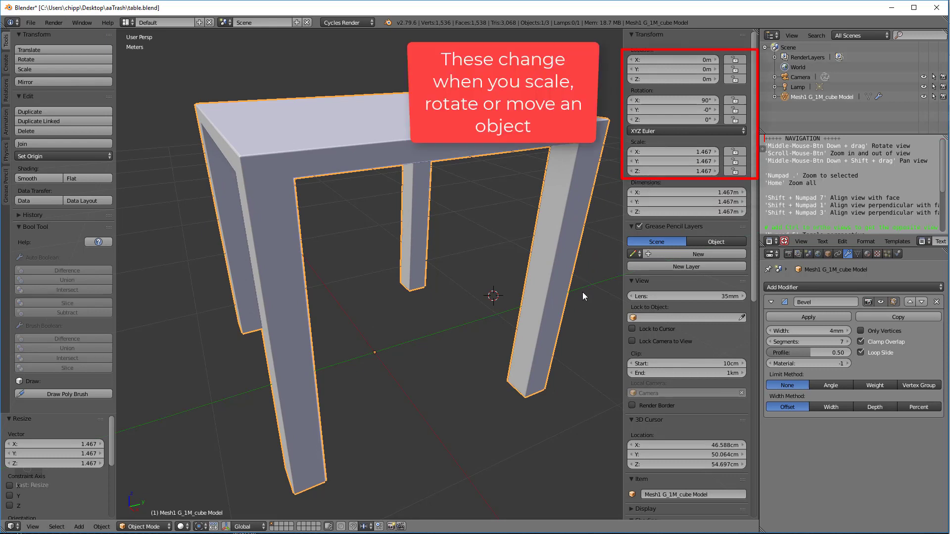
Apply Rotation & Scale to the table from the Object > Apply menu.
{"action": "left_click", "coordinate": [628, 152]}
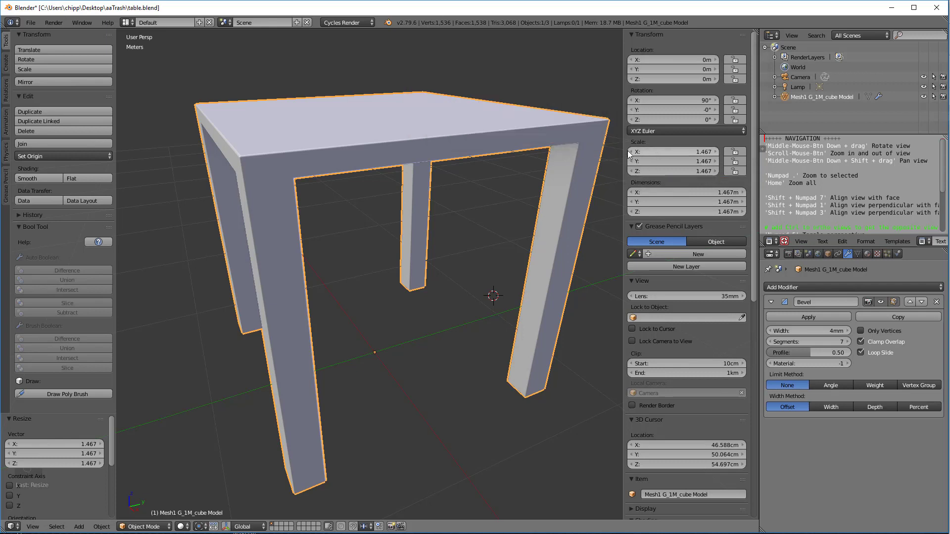
{"action": "mouse_move", "coordinate": [696, 153]}
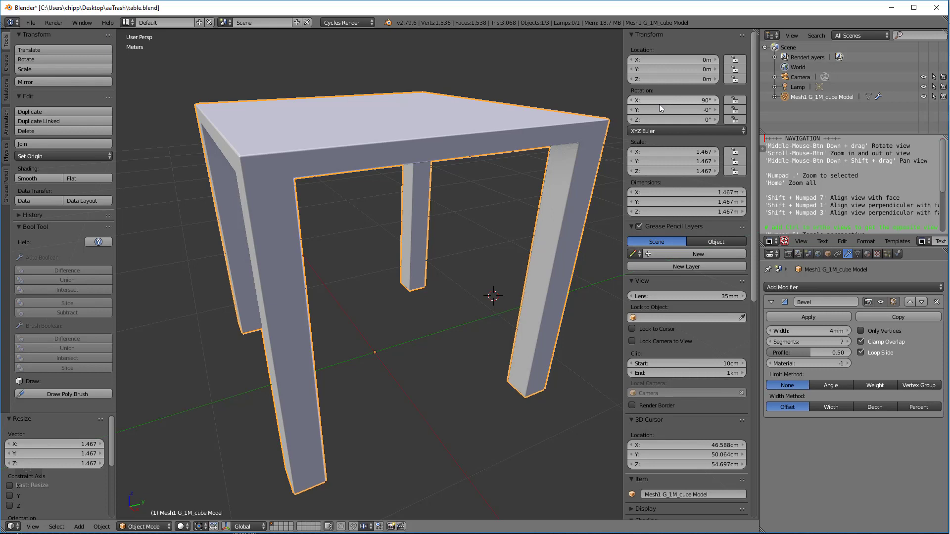
{"action": "mouse_move", "coordinate": [182, 416]}
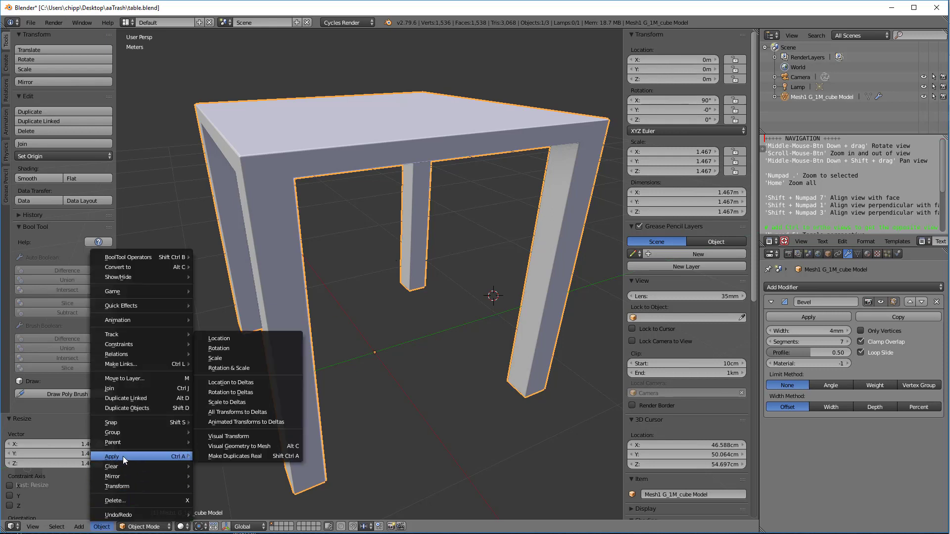
{"action": "mouse_move", "coordinate": [229, 338]}
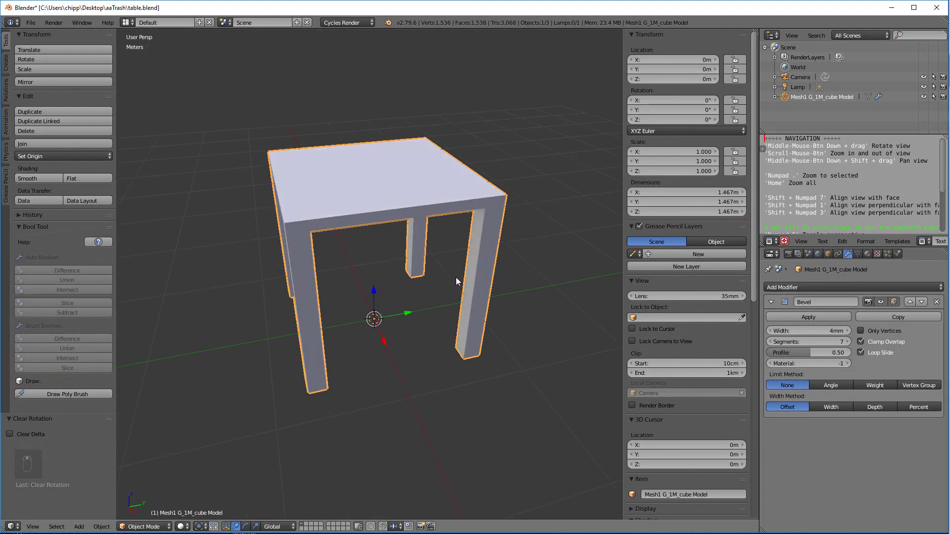
Shrink the table to 0.582, rotate it 90° about Z and move it about 96 cm along Y.
{"action": "left_click_drag", "start_coordinate": [374, 320], "coordinate": [500, 261]}
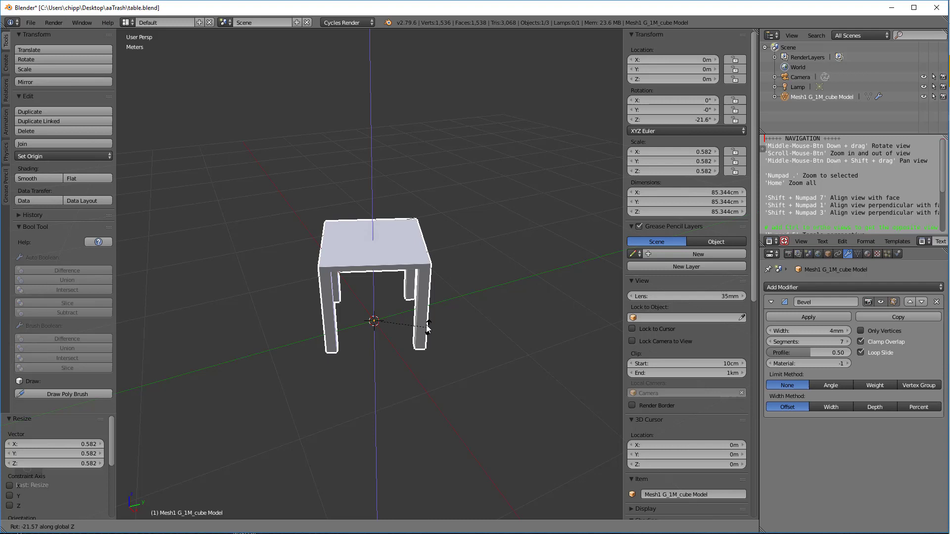
{"action": "key", "text": "r"}
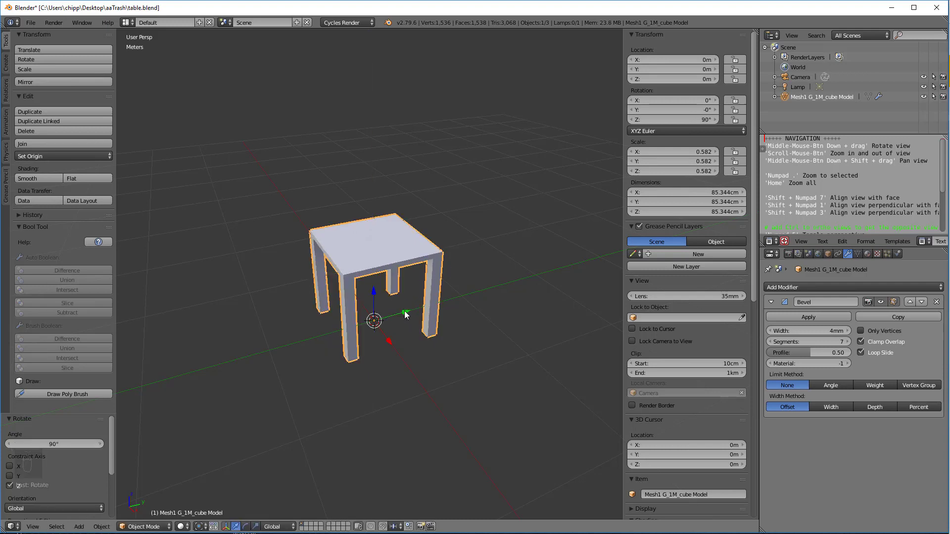
{"action": "mouse_move", "coordinate": [485, 289]}
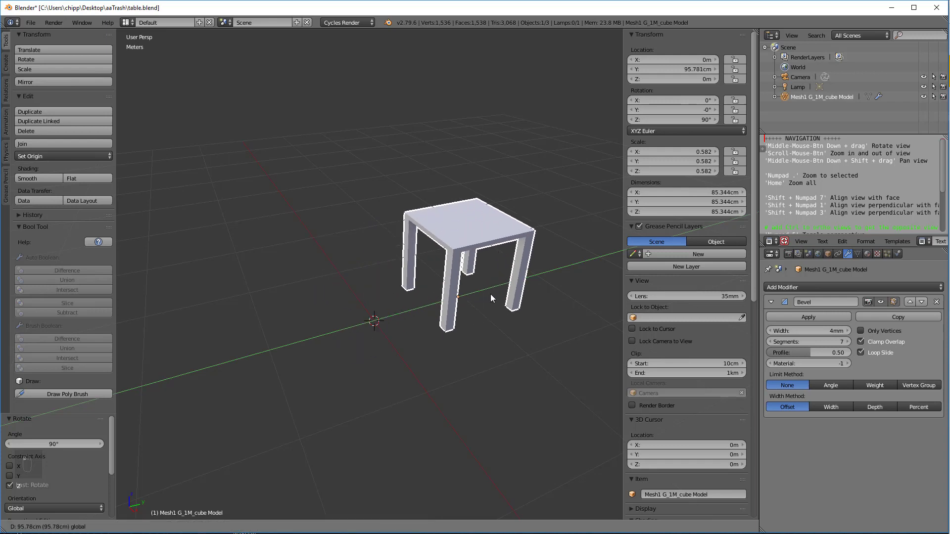
{"action": "left_click", "coordinate": [460, 255]}
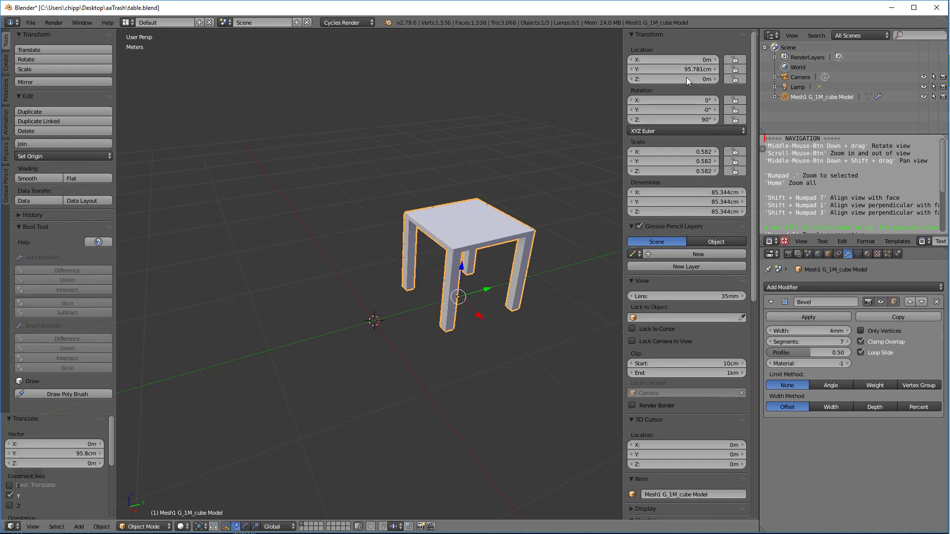
{"action": "mouse_move", "coordinate": [280, 367]}
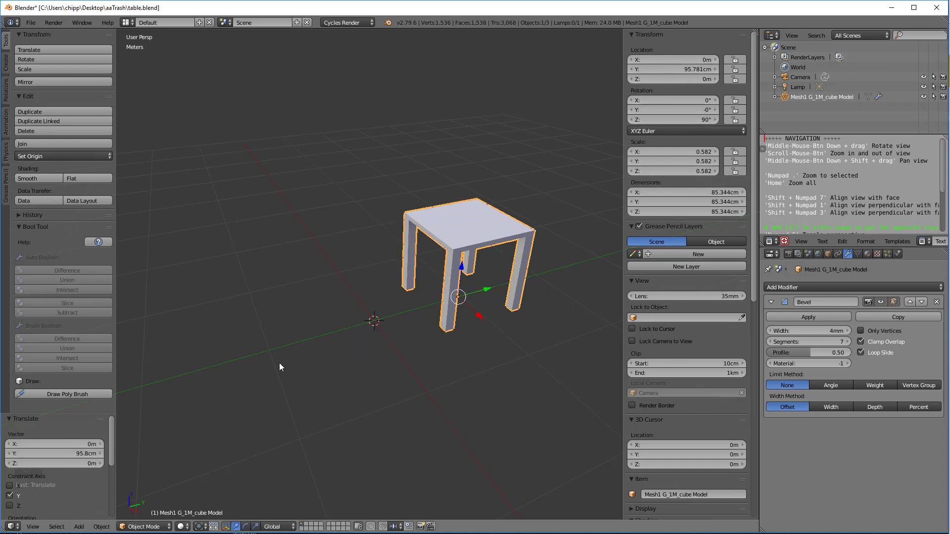
{"action": "mouse_move", "coordinate": [240, 436]}
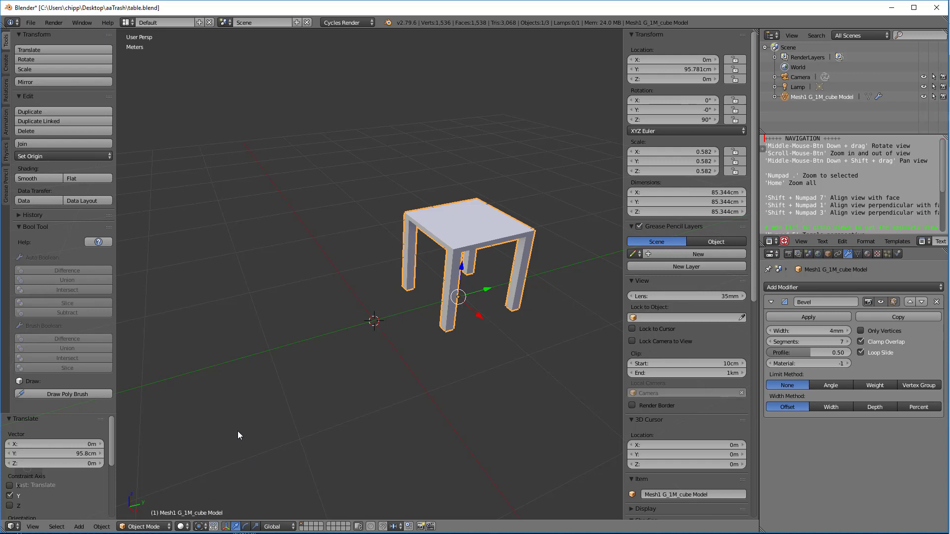
Apply Rotation & Scale so the table's rotation reads zero and scale one.
{"action": "left_click", "coordinate": [99, 527]}
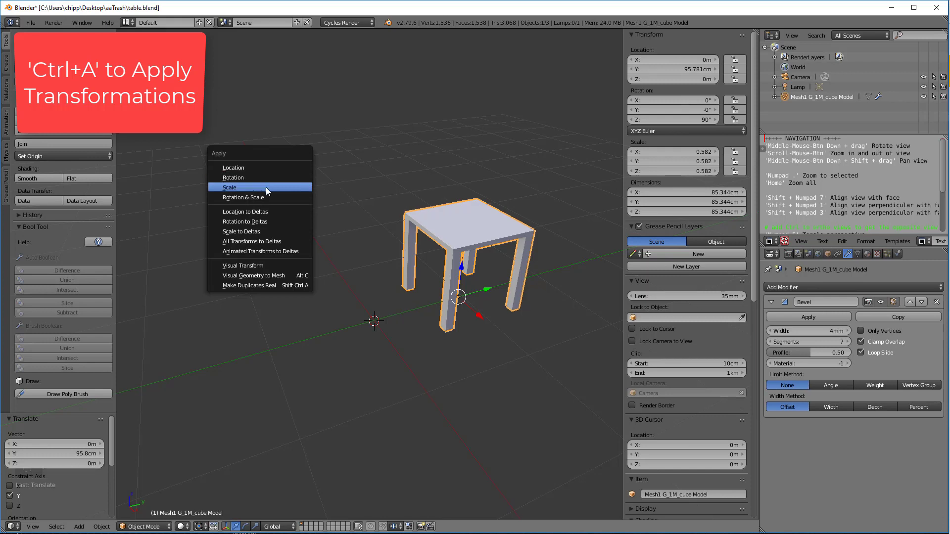
{"action": "mouse_move", "coordinate": [275, 197]}
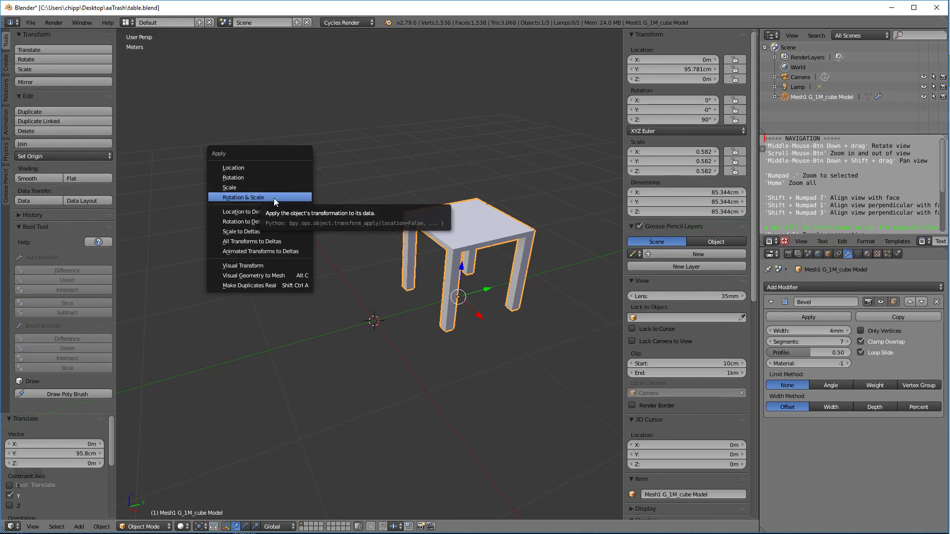
{"action": "left_click", "coordinate": [243, 197]}
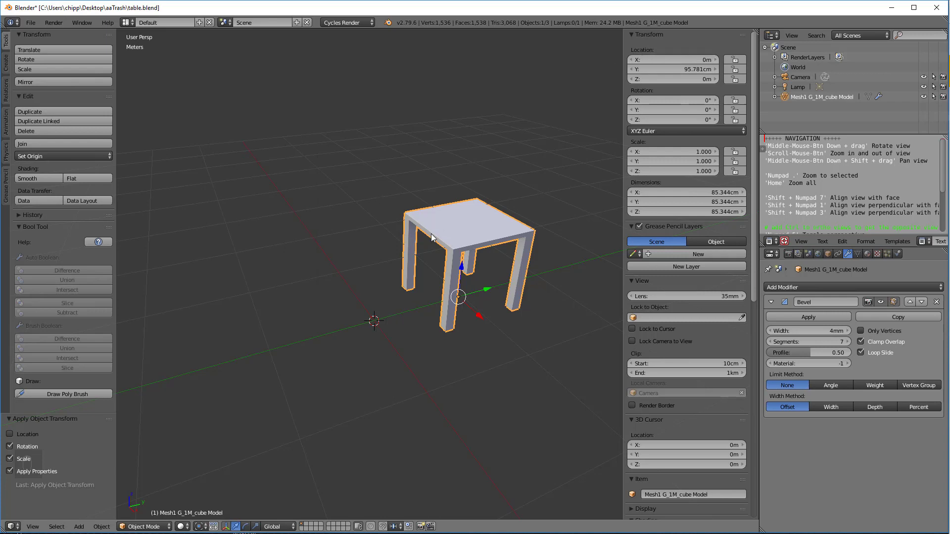
{"action": "mouse_move", "coordinate": [489, 90]}
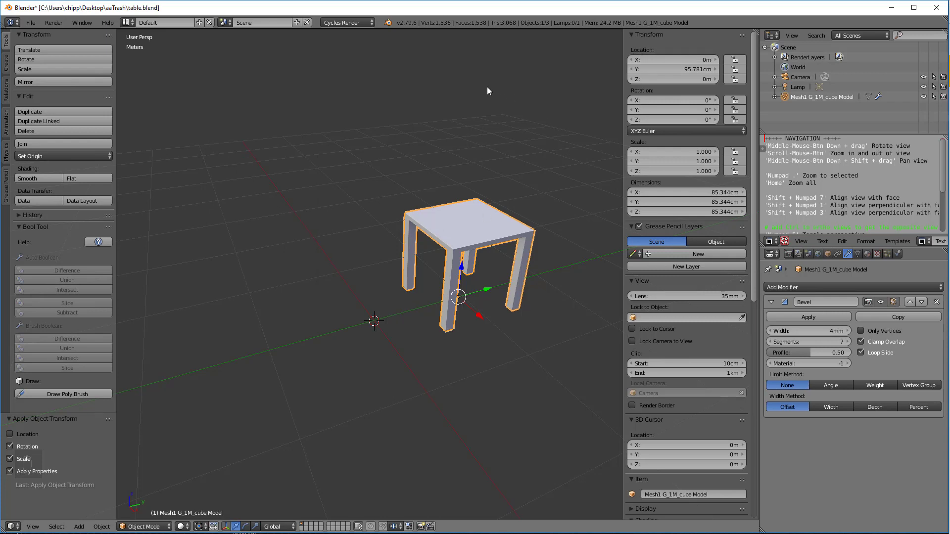
{"action": "mouse_move", "coordinate": [499, 158]}
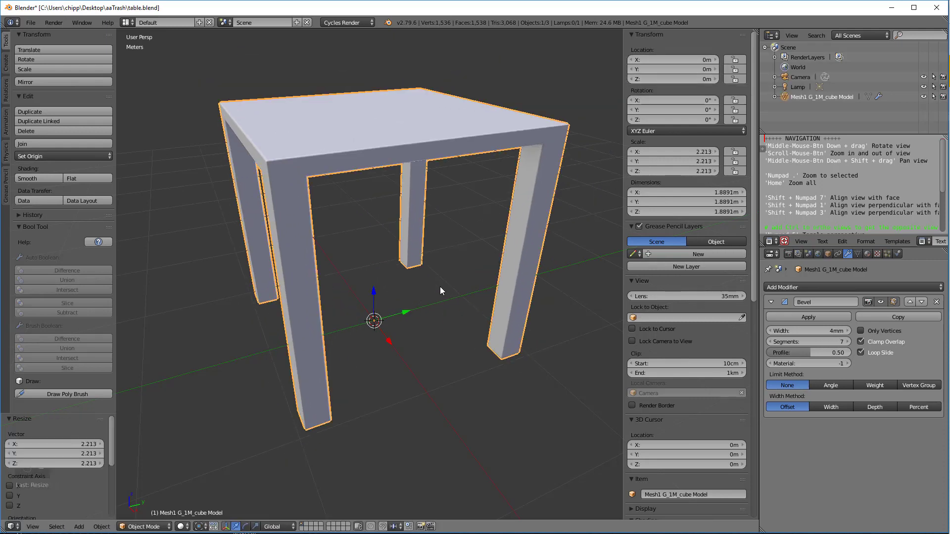
Rotate the table freely and 26° about Z, then clear its rotation and scale with Alt+R and Alt+S.
{"action": "left_click_drag", "start_coordinate": [442, 291], "coordinate": [423, 252]}
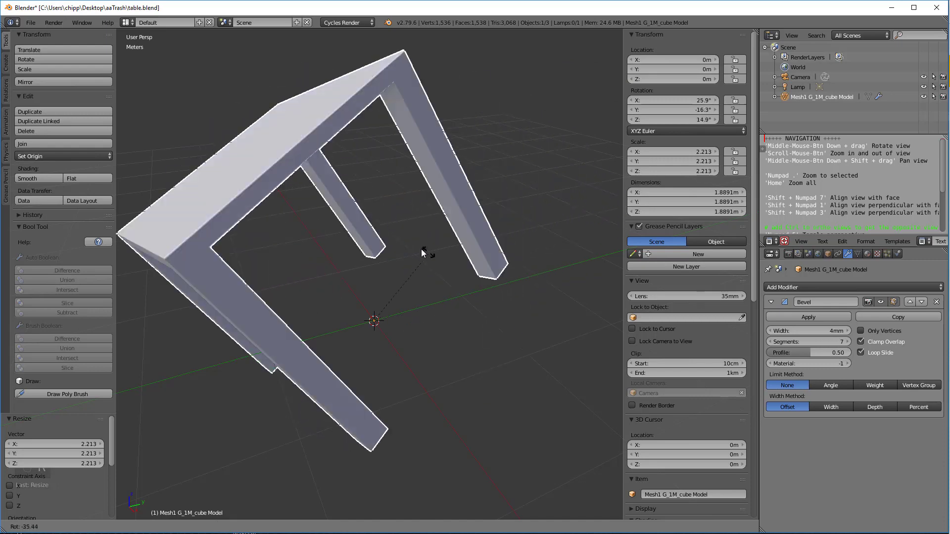
{"action": "left_click_drag", "start_coordinate": [423, 252], "coordinate": [422, 313]}
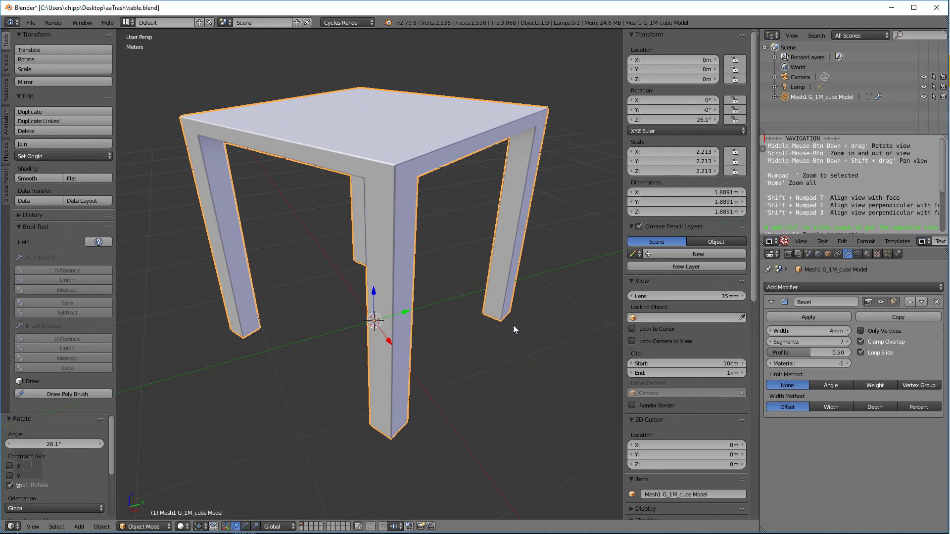
{"action": "mouse_move", "coordinate": [639, 161]}
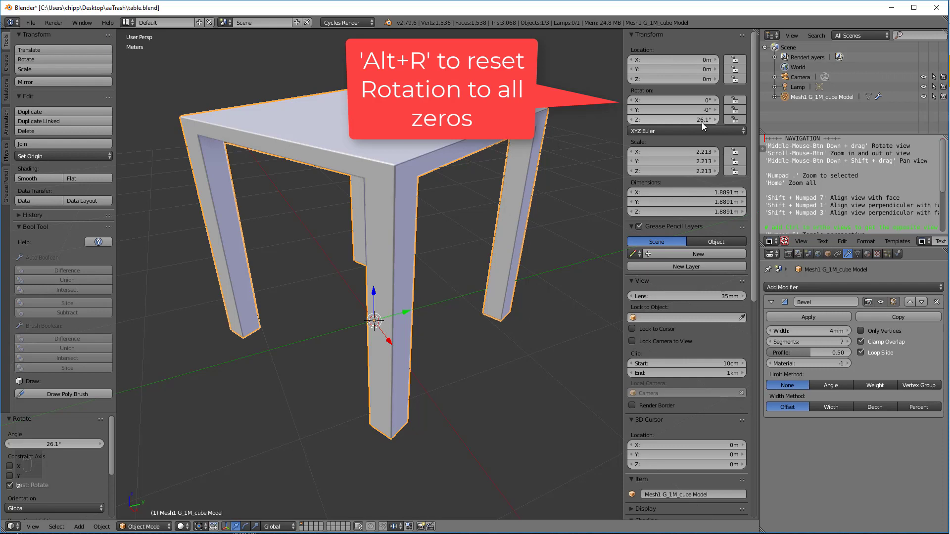
{"action": "key", "text": "alt+r"}
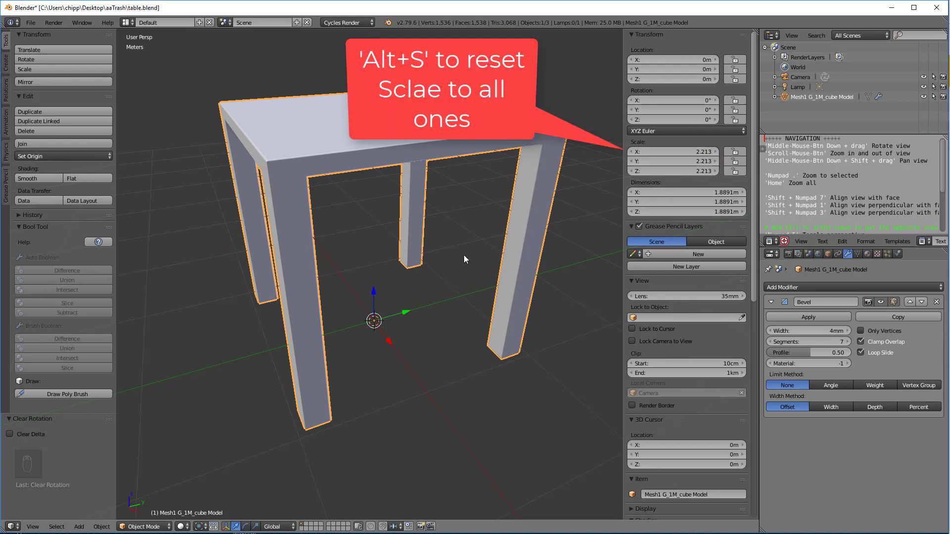
{"action": "key", "text": "Alt+S"}
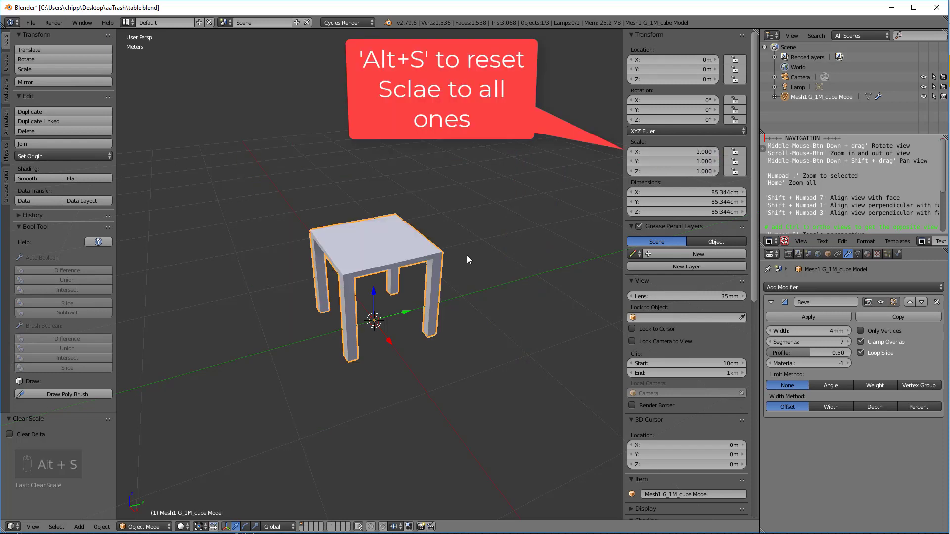